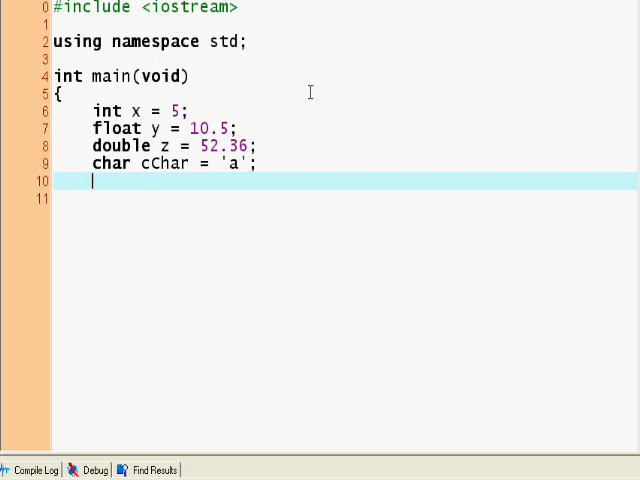
Step: Declare string myString = "Hello World!"; beneath the int, float, double and char variables
{"action": "type", "text": "stri"}
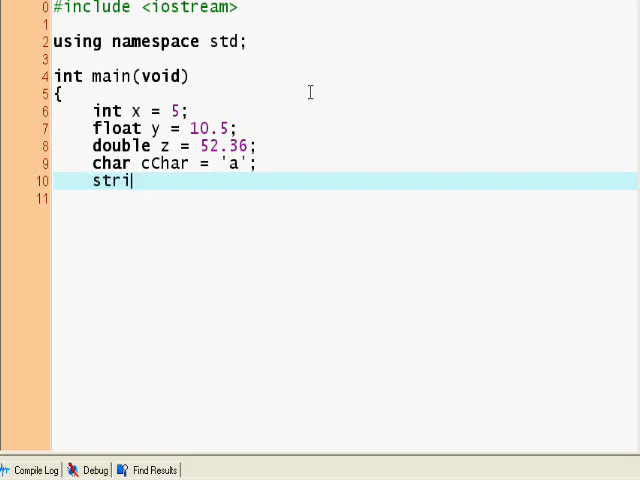
{"action": "type", "text": "ng"}
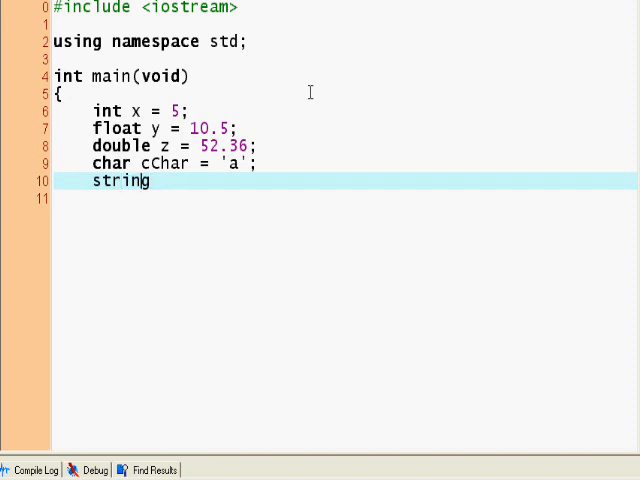
{"action": "type", "text": "M"}
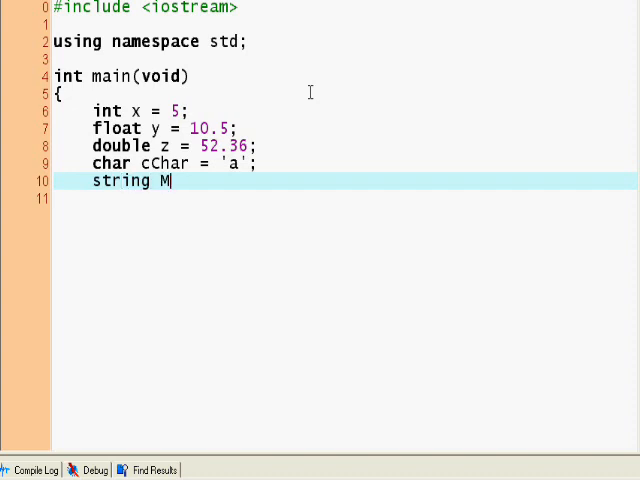
{"action": "type", "text": "yString = \""}
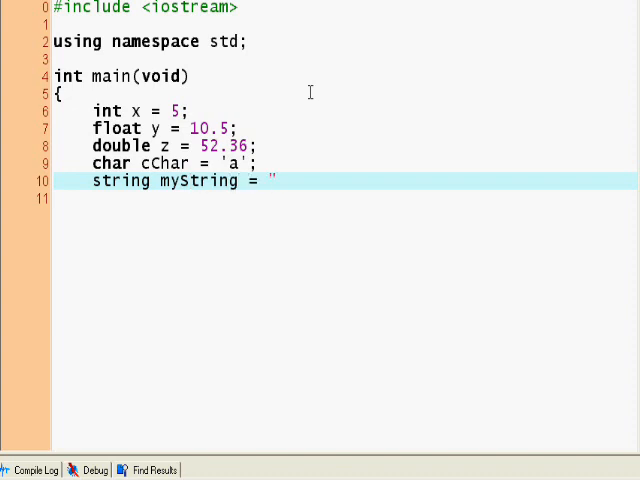
{"action": "type", "text": "Hello Wor"}
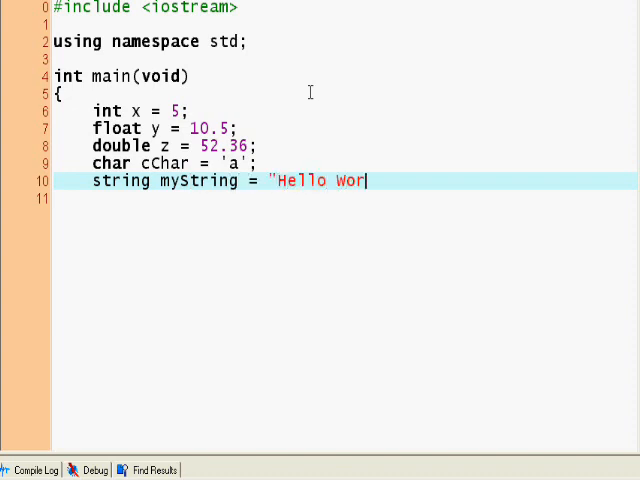
{"action": "type", "text": "ld!\";"}
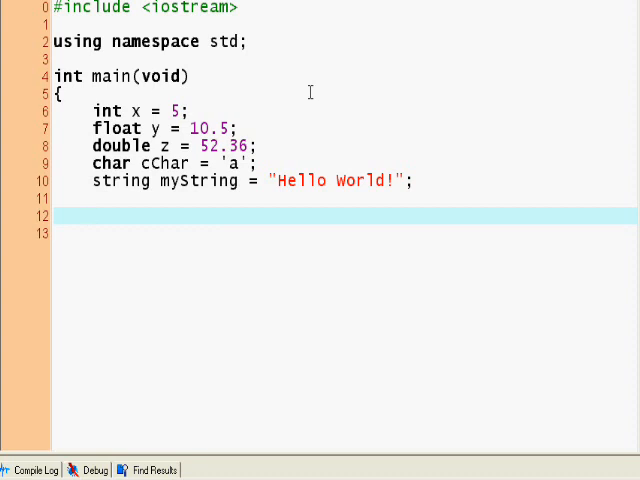
Step: Write cout << x << endl after the declarations, fixing a stray quote
{"action": "type", "text": "cout << \""}
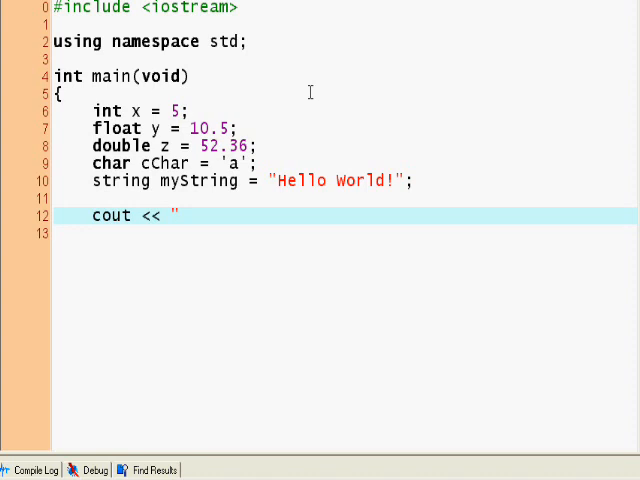
{"action": "key", "text": "Backspace"}
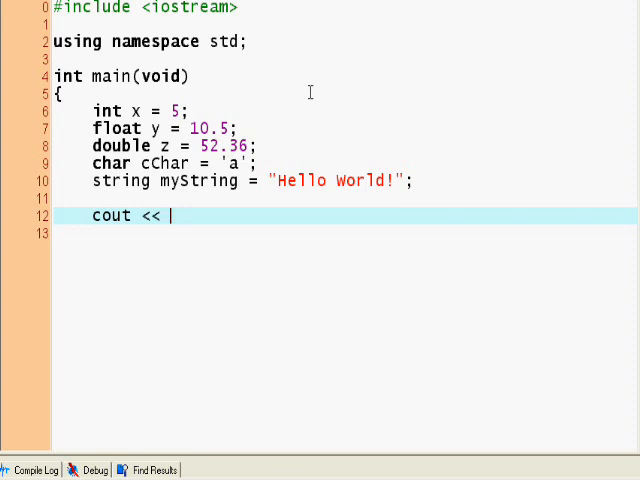
{"action": "type", "text": "x <<endl"}
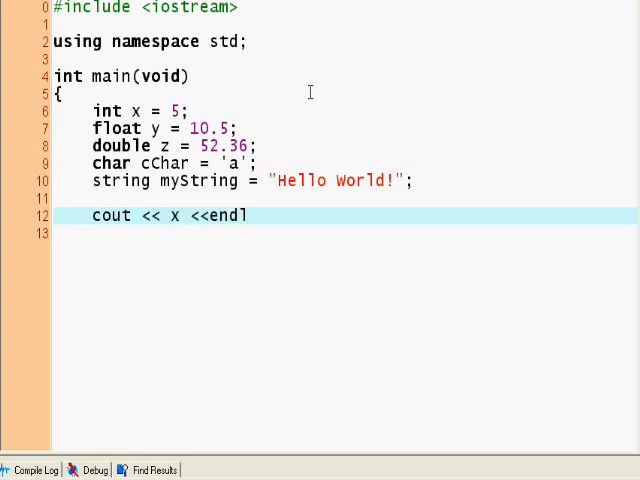
{"action": "double_click", "coordinate": [228, 216]}
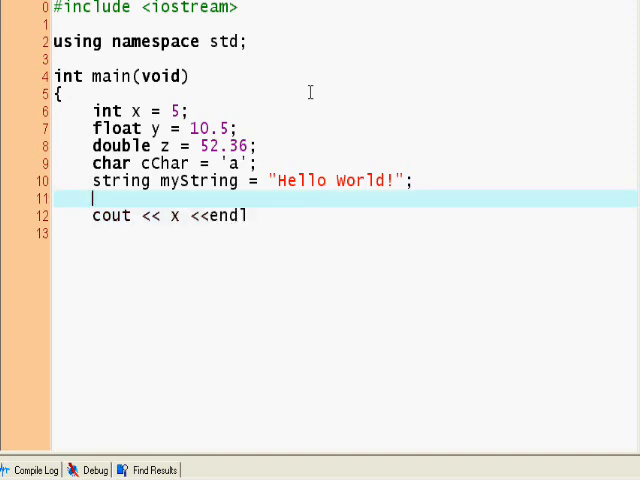
{"action": "left_click", "coordinate": [236, 40]}
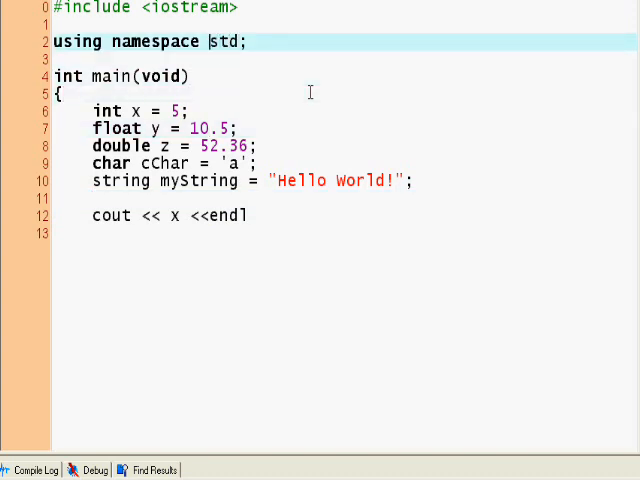
{"action": "left_click", "coordinate": [240, 128]}
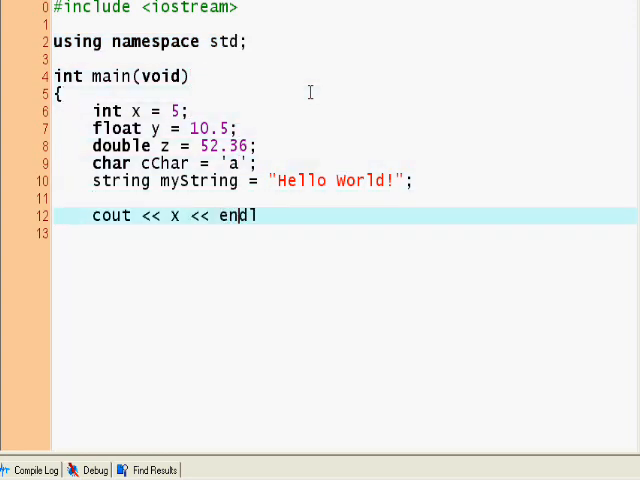
Step: Try "\n" in place of endl, then revert to endl; and add a blank line below
{"action": "double_click", "coordinate": [236, 216]}
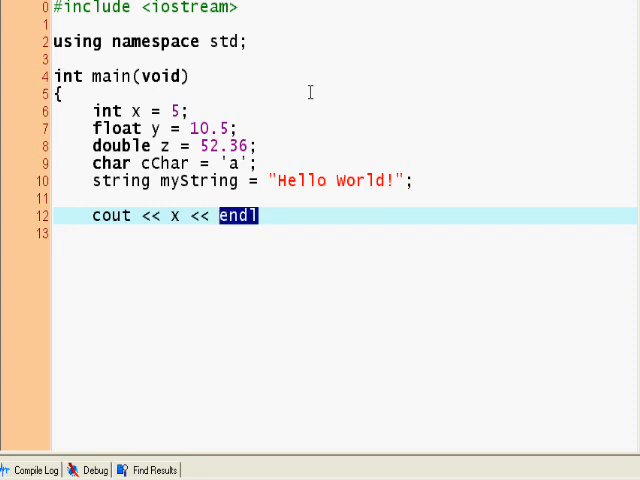
{"action": "type", "text": "\""}
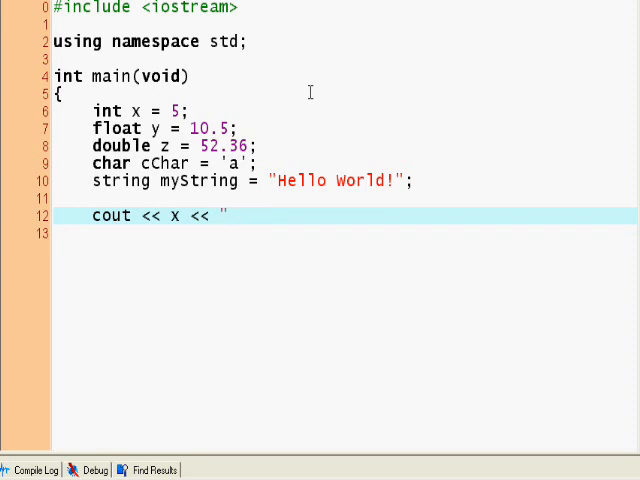
{"action": "type", "text": "\\n"}
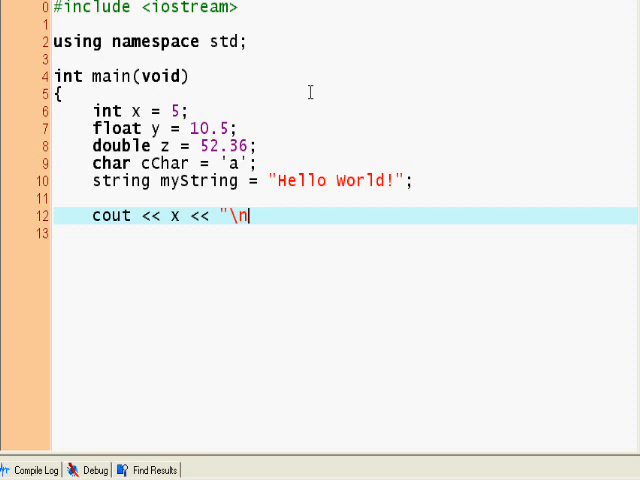
{"action": "type", "text": "\""}
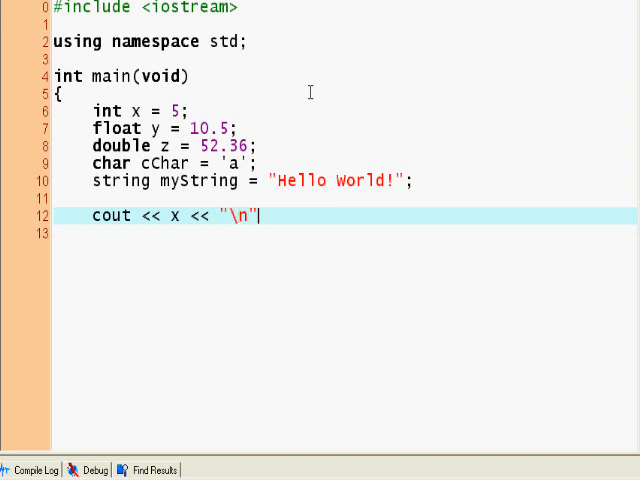
{"action": "key", "text": "Backspace"}
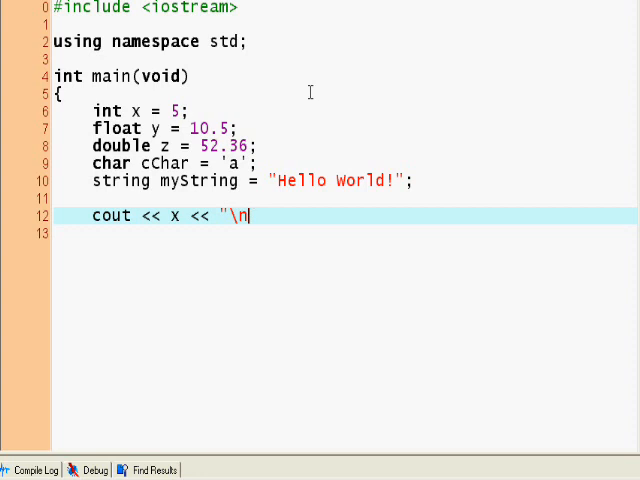
{"action": "key", "text": "Backspace"}
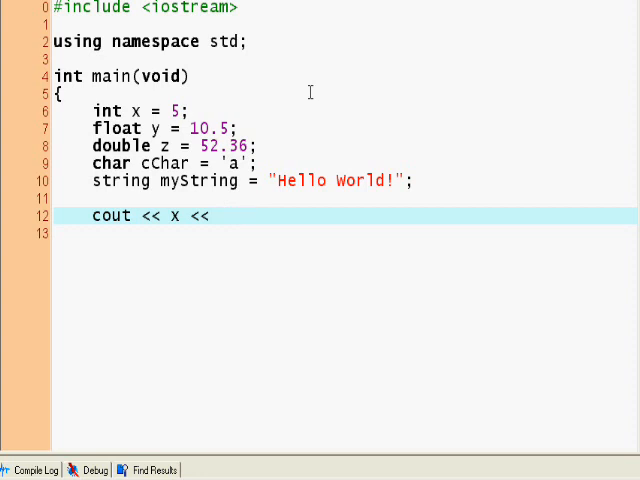
{"action": "type", "text": "endl;"}
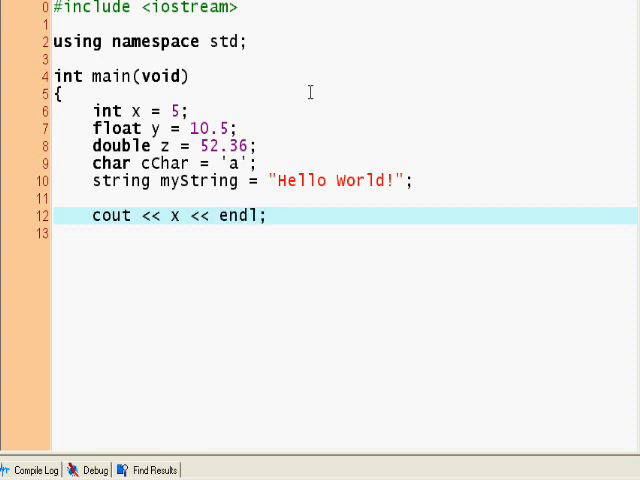
{"action": "key", "text": "Return"}
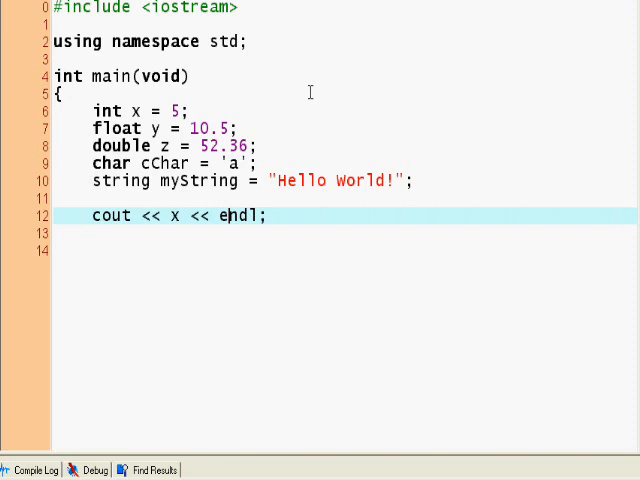
{"action": "key", "text": "Return"}
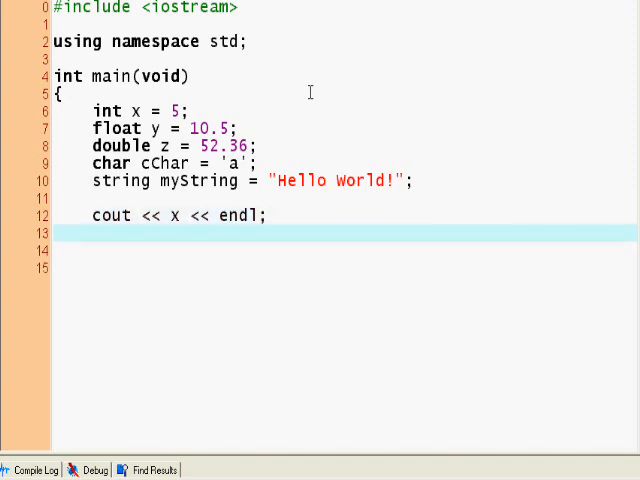
Step: Add cout << y << endl; and cout << z << endl;, removing the stray $var1 text
{"action": "left_click", "coordinate": [92, 232]}
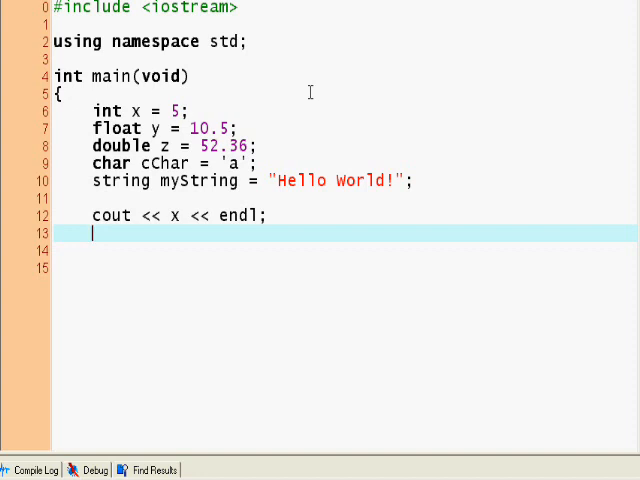
{"action": "type", "text": "cout <<"}
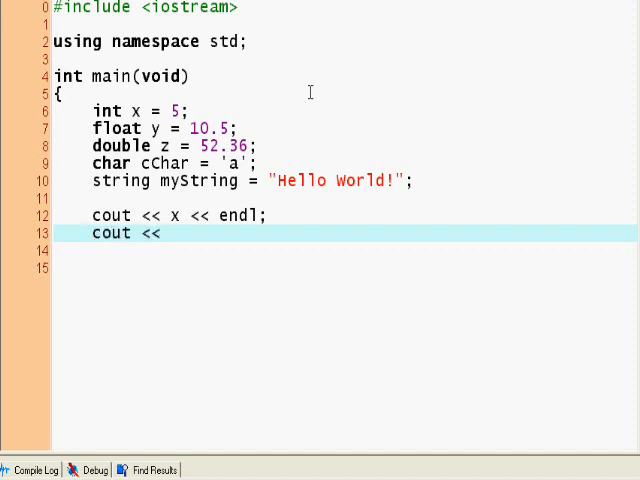
{"action": "type", "text": "y << endl;"}
{"action": "left_click", "coordinate": [344, 250]}
{"action": "type", "text": "cout"}
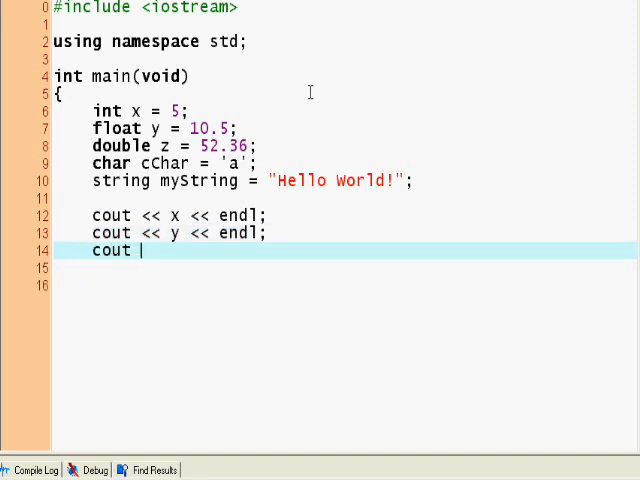
{"action": "type", "text": "<< z <<endl"}
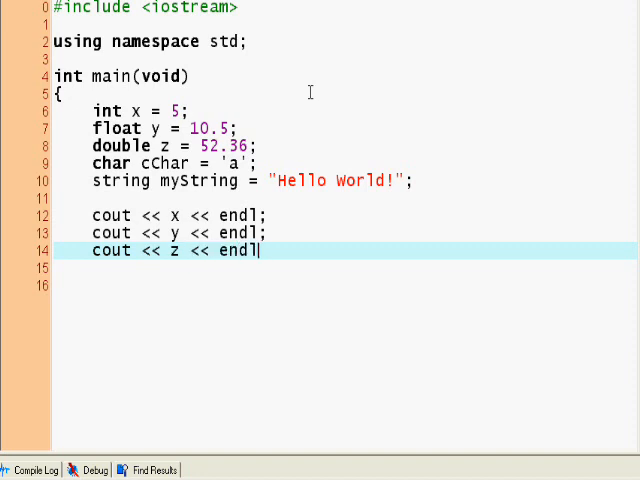
{"action": "type", "text": ";"}
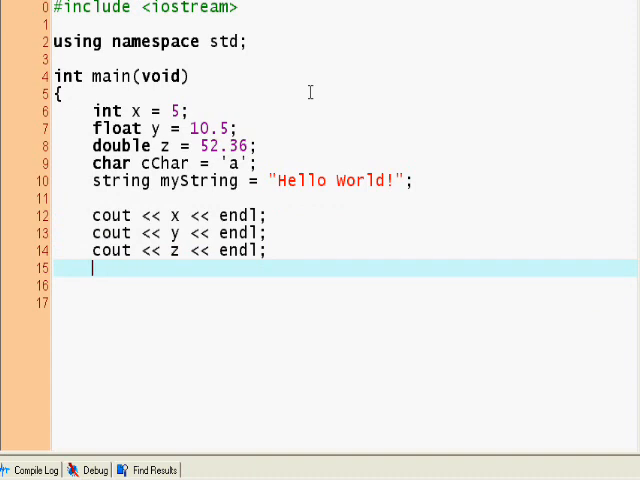
{"action": "type", "text": "$"}
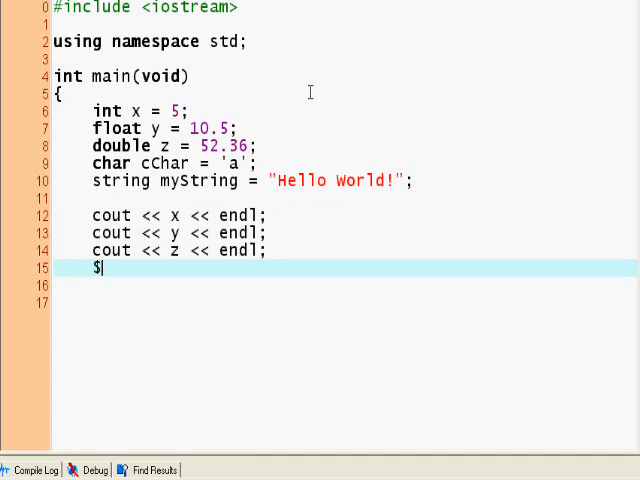
{"action": "type", "text": "var1"}
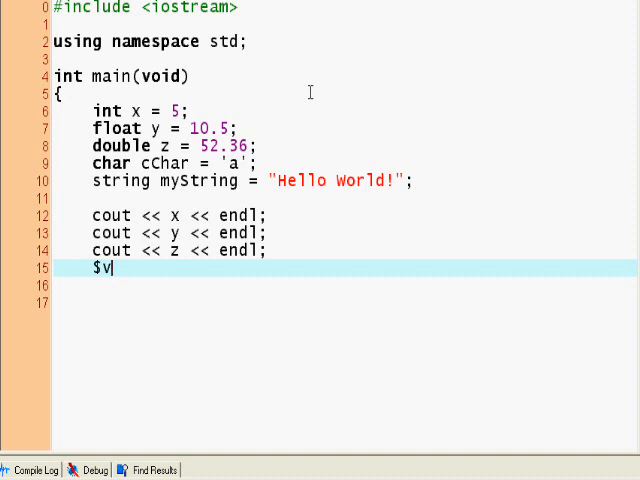
{"action": "key", "text": "BackSpace"}
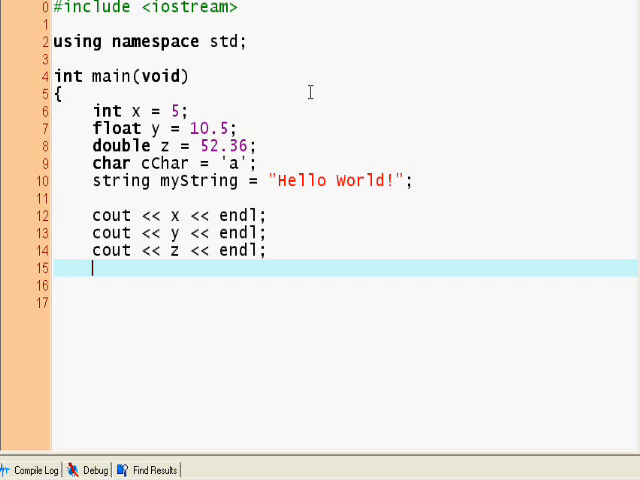
Step: Add cout lines printing cChar with endl and myString with endl
{"action": "type", "text": "coutr"}
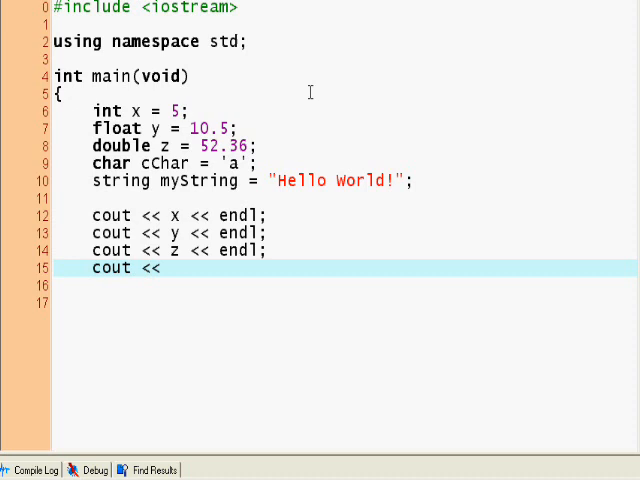
{"action": "type", "text": "cChar"}
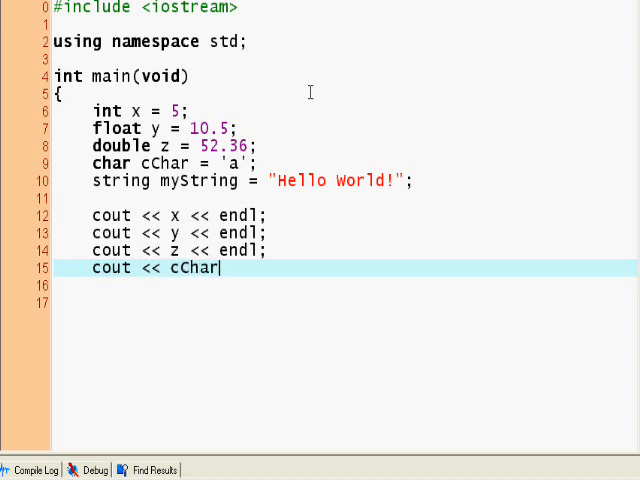
{"action": "type", "text": "<<endl;"}
{"action": "left_click", "coordinate": [344, 286]}
{"action": "type", "text": "cout <<"}
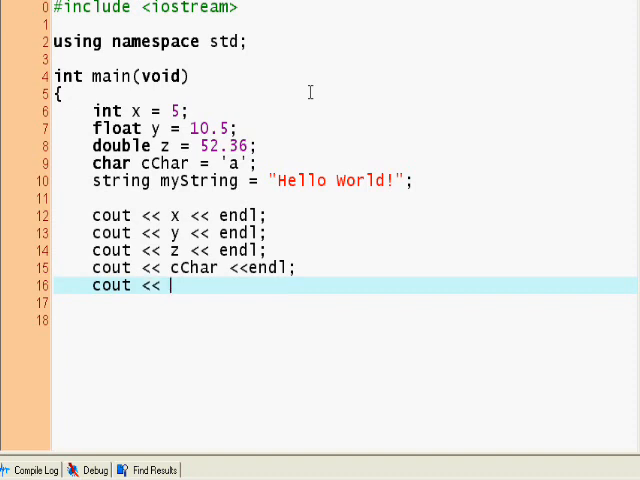
{"action": "type", "text": "myS"}
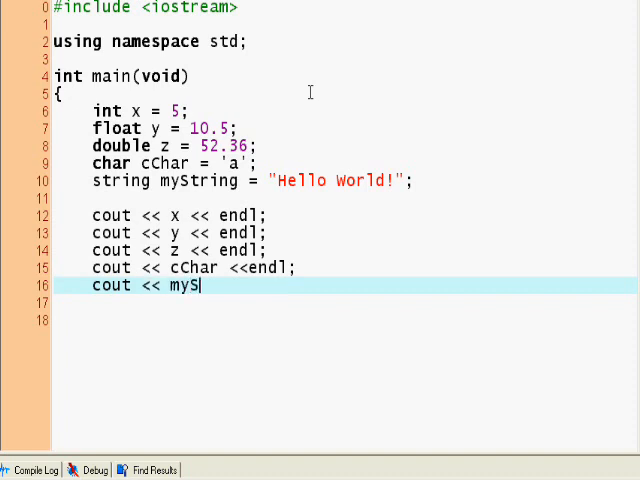
{"action": "type", "text": "tring <<e"}
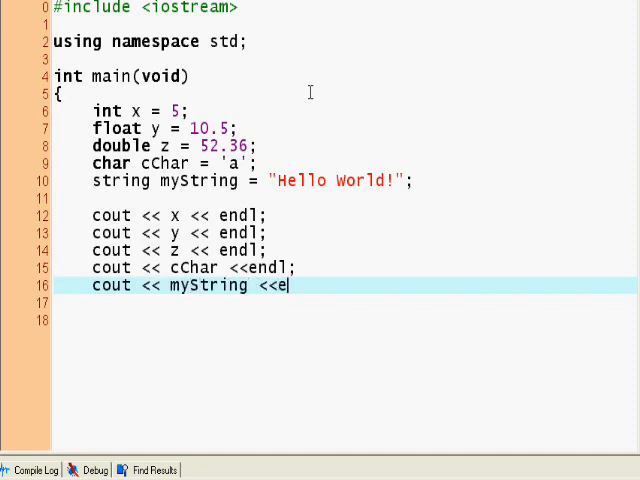
{"action": "type", "text": "ndl;"}
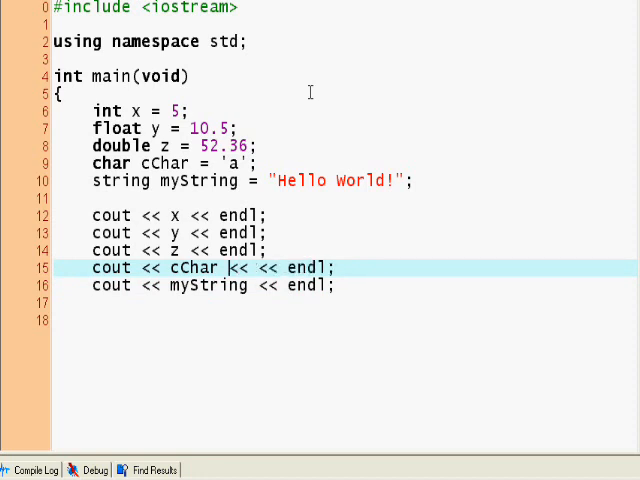
Step: Extend the cChar line to print a " " space and cChar(int) before endl
{"action": "type", "text": "\" <<"}
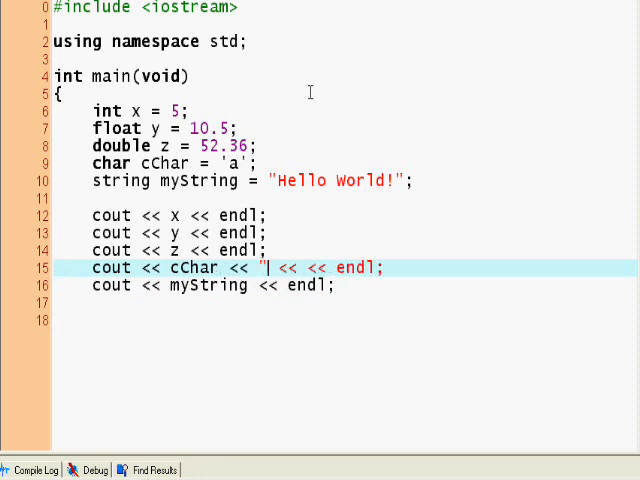
{"action": "type", "text": "\""}
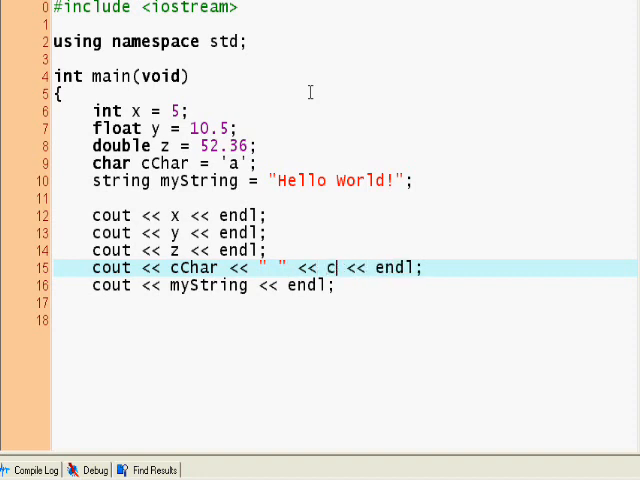
{"action": "type", "text": "Char(int"}
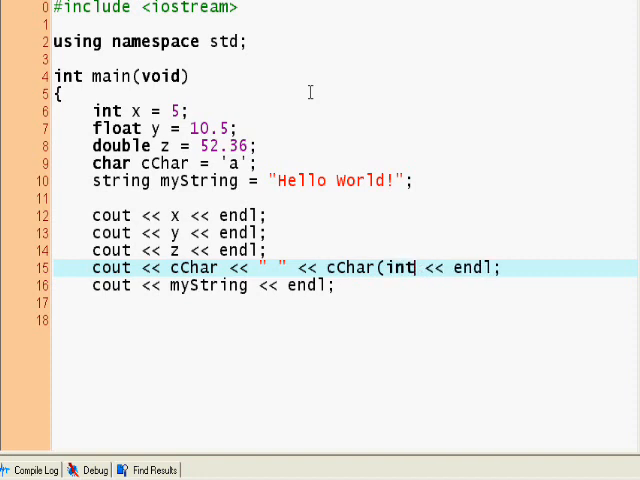
{"action": "type", "text": ")"}
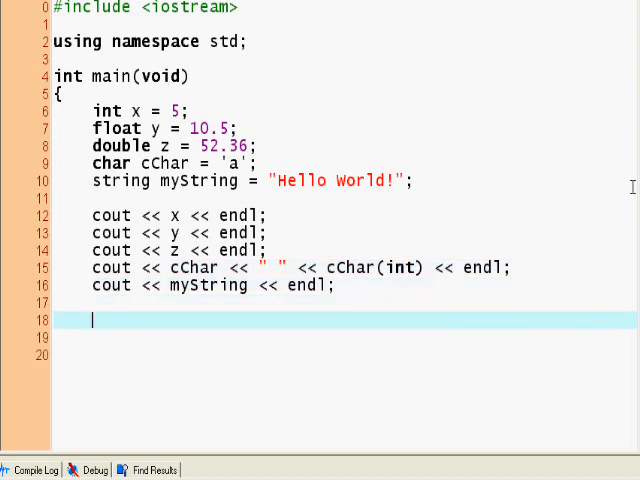
Step: End main with cin.get(); followed by return 0;
{"action": "type", "text": "cin"}
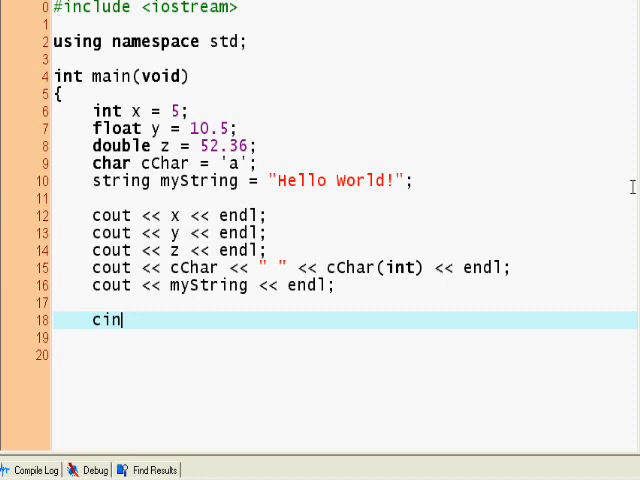
{"action": "type", "text": ".get();"}
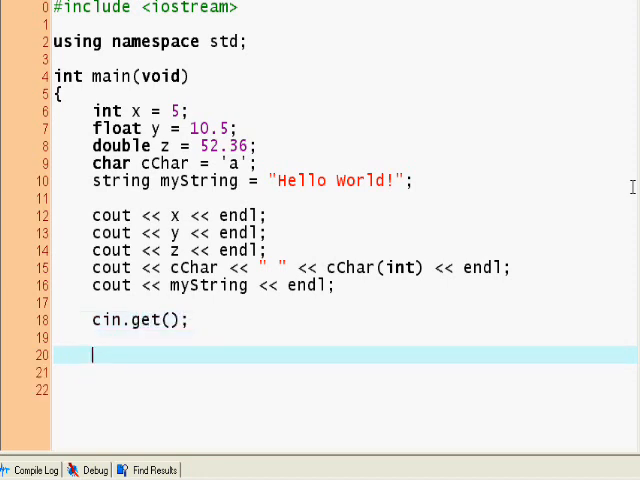
{"action": "type", "text": "retur"}
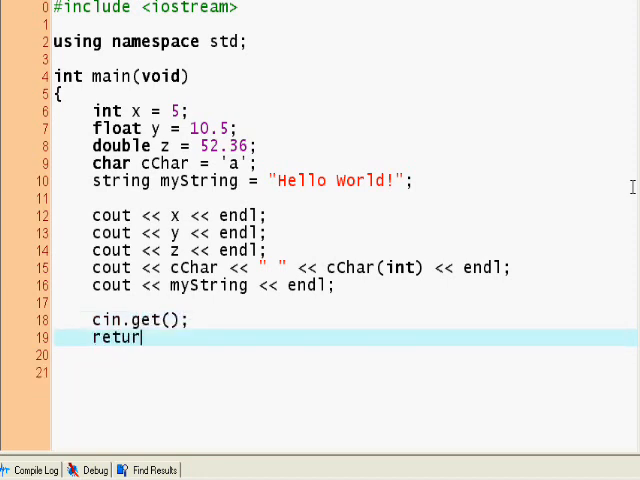
{"action": "type", "text": "n 0;"}
{"action": "left_click", "coordinate": [346, 354]}
{"action": "type", "text": "}"}
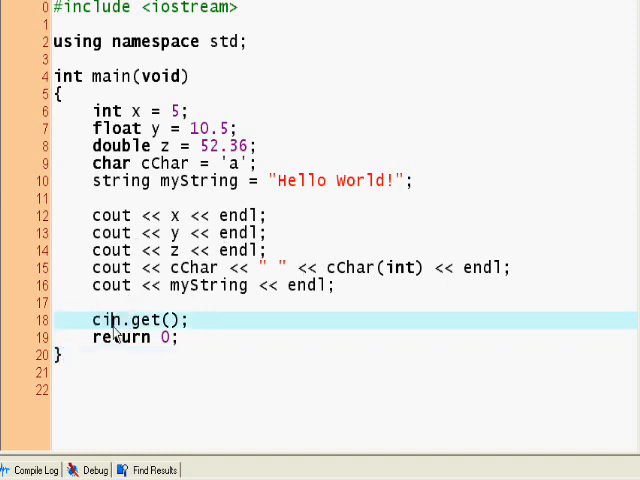
{"action": "double_click", "coordinate": [148, 320]}
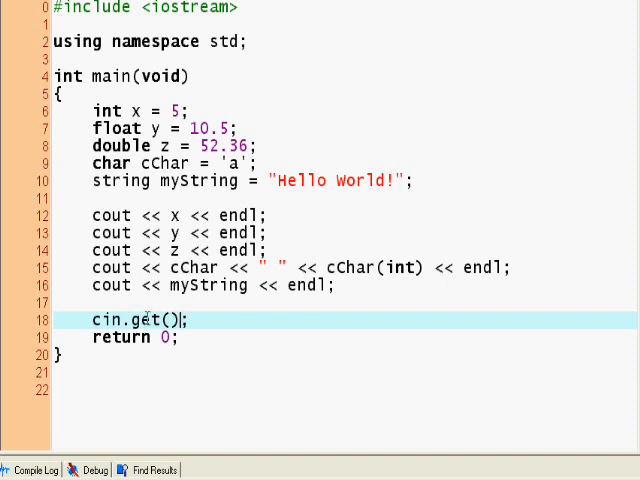
Step: Start a new line after the declarations and begin a cin >> statement
{"action": "double_click", "coordinate": [100, 320]}
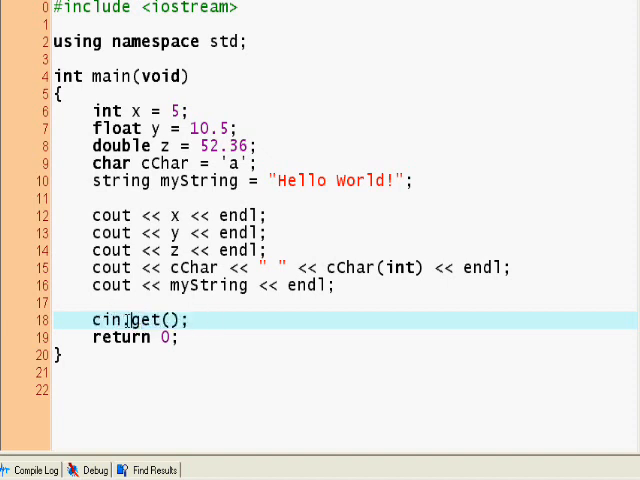
{"action": "left_click", "coordinate": [100, 202]}
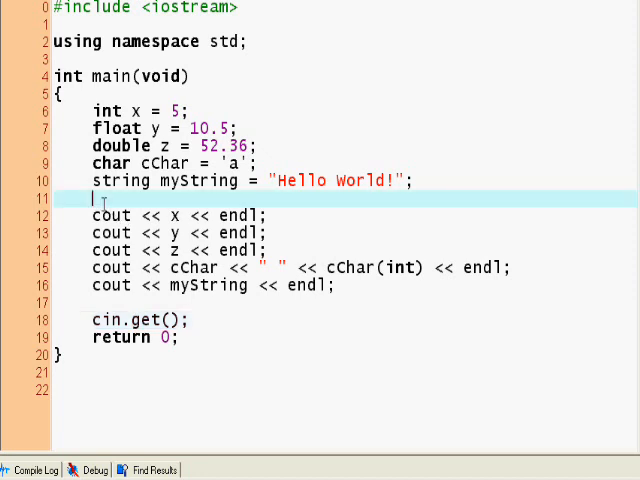
{"action": "key", "text": "Return"}
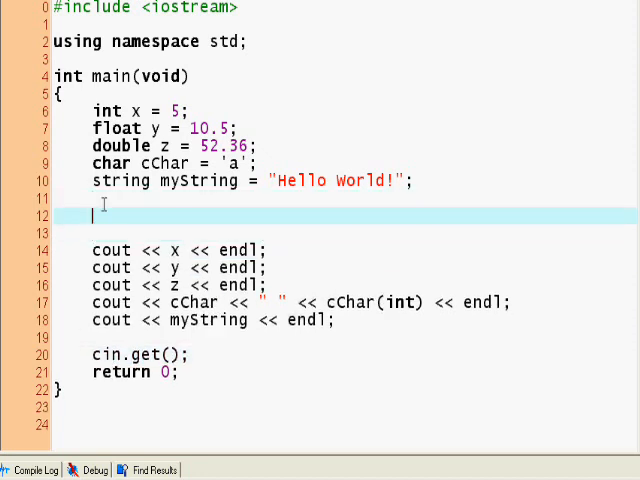
{"action": "type", "text": "cin >>"}
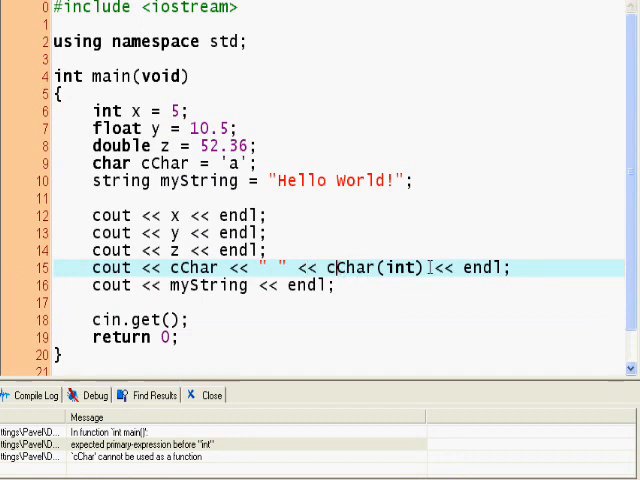
Step: Correct the cast from cChar(int) to (int)cChar
{"action": "double_click", "coordinate": [398, 268]}
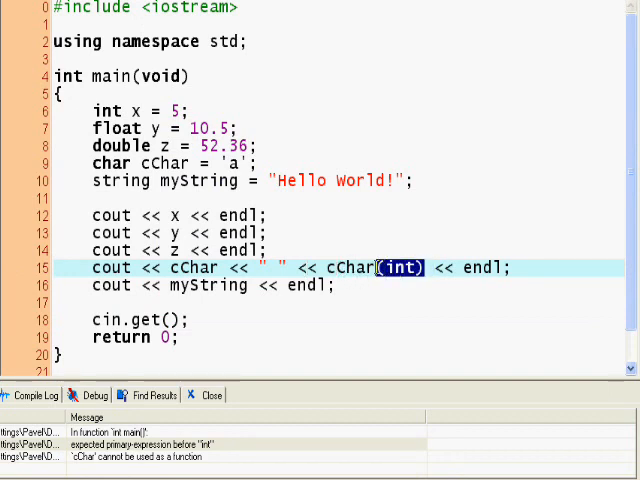
{"action": "key", "text": "Delete"}
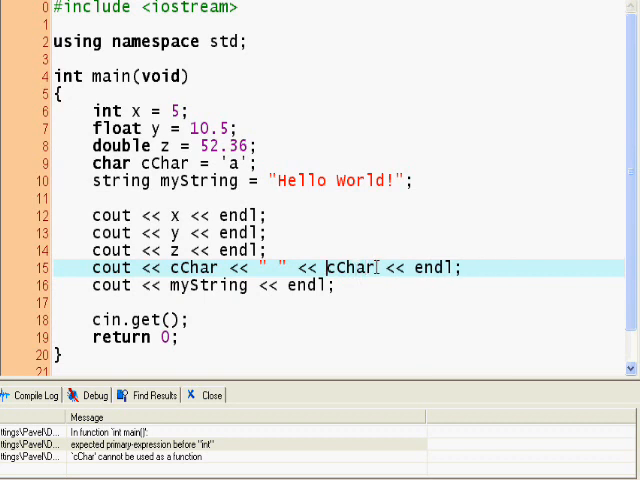
{"action": "type", "text": "(int)"}
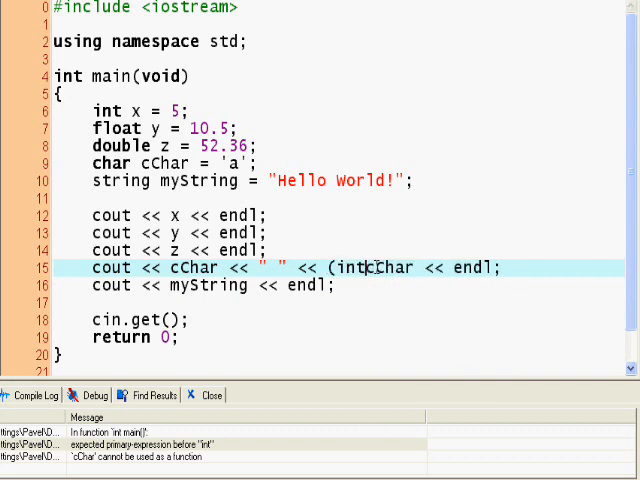
Step: Compile & Run, confirming the console shows 5, 10.5, 52.36, a 97 and Hello World!
{"action": "left_click", "coordinate": [24, 6]}
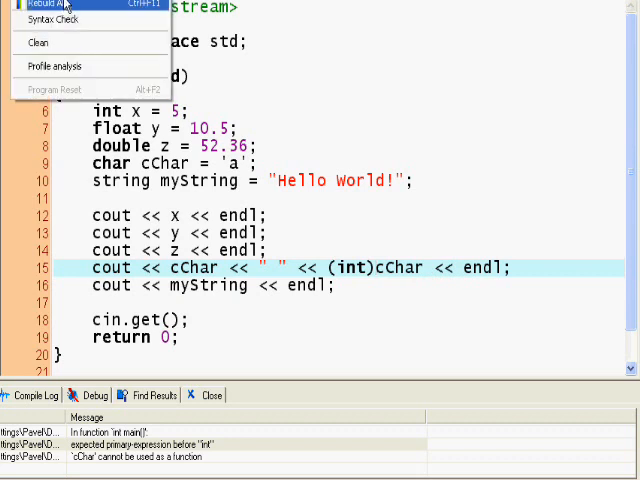
{"action": "left_click", "coordinate": [48, 6]}
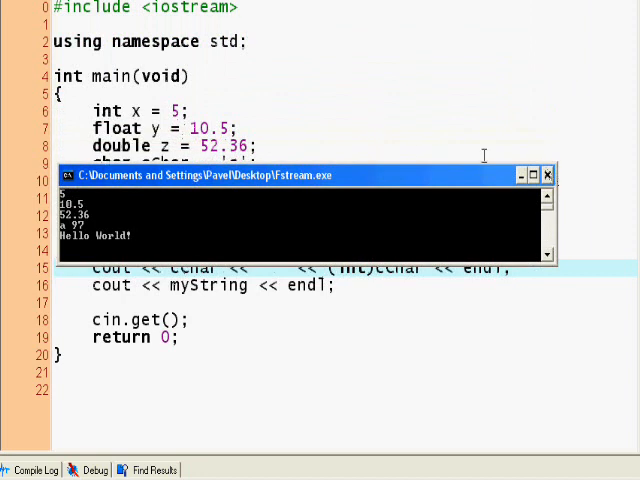
{"action": "left_click_drag", "start_coordinate": [300, 176], "coordinate": [400, 368]}
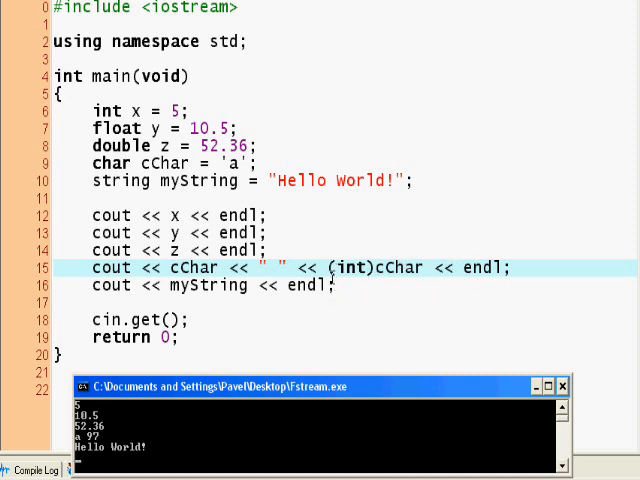
{"action": "mouse_move", "coordinate": [328, 224]}
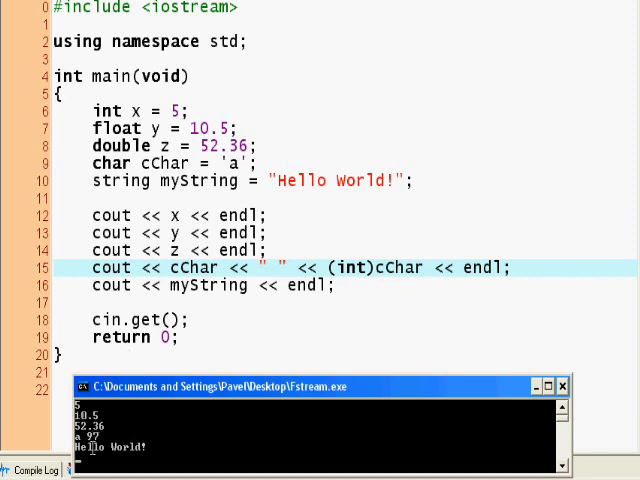
{"action": "mouse_move", "coordinate": [160, 432]}
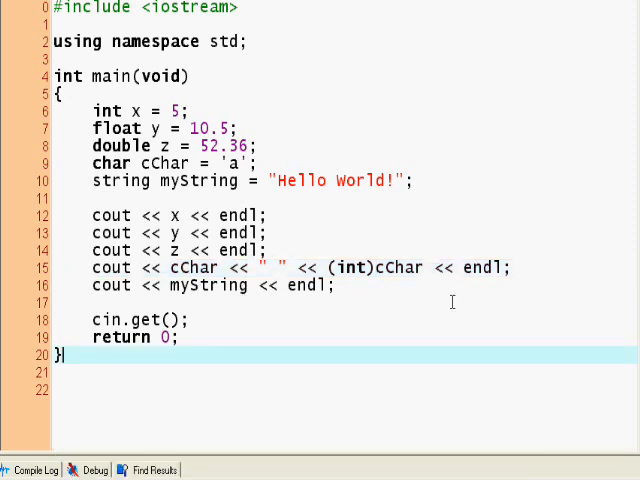
Step: Remove the initializer so the declaration reads int x;
{"action": "left_click", "coordinate": [336, 284]}
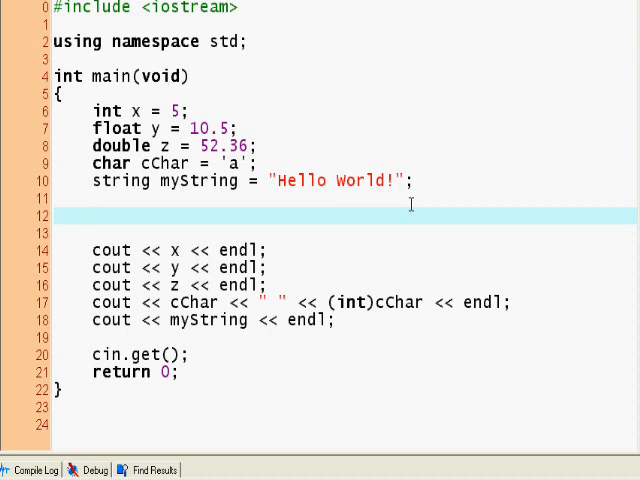
{"action": "left_click", "coordinate": [92, 216]}
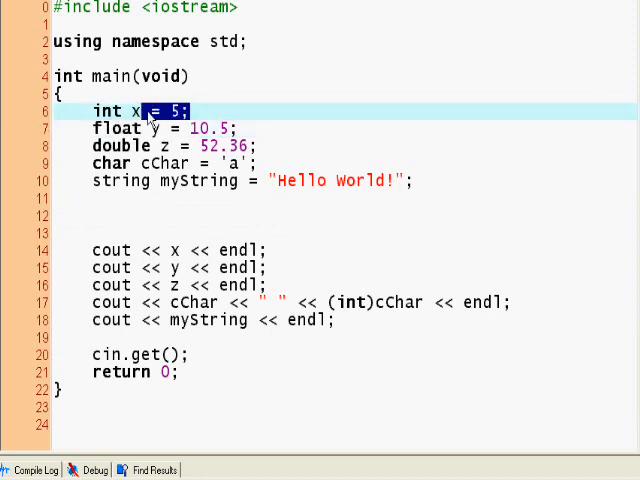
{"action": "key", "text": "Delete"}
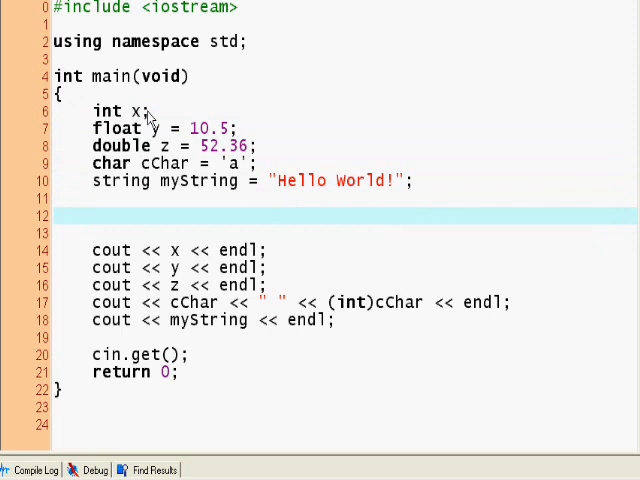
{"action": "left_click", "coordinate": [140, 110]}
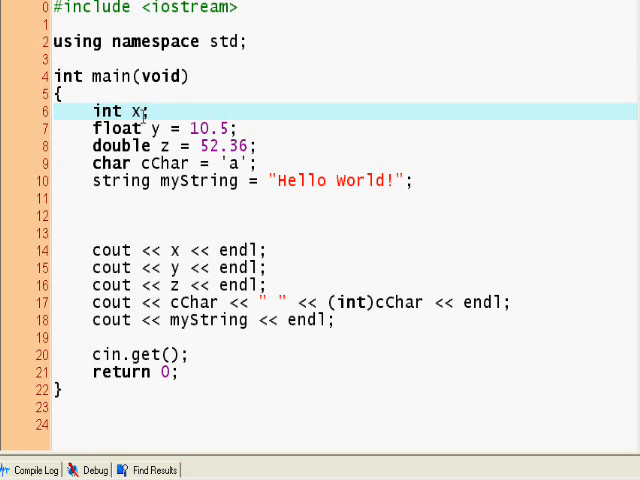
{"action": "left_click", "coordinate": [144, 162]}
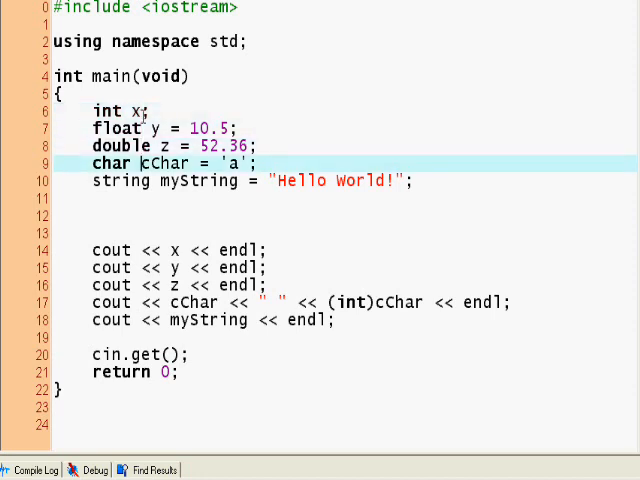
Step: Assign x = 5; on the empty line after the declarations
{"action": "left_click", "coordinate": [96, 216]}
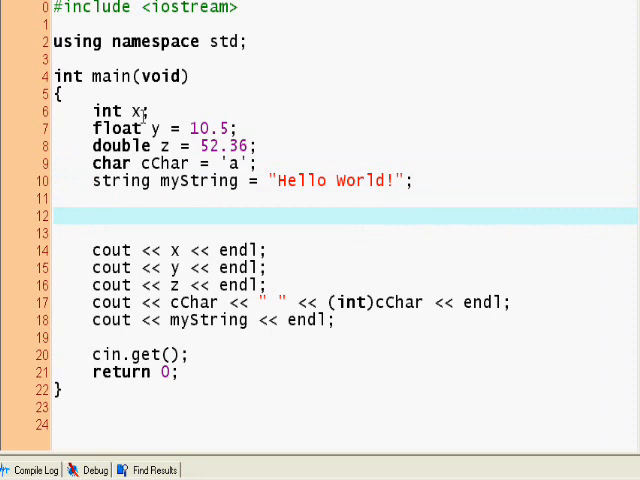
{"action": "type", "text": "x ="}
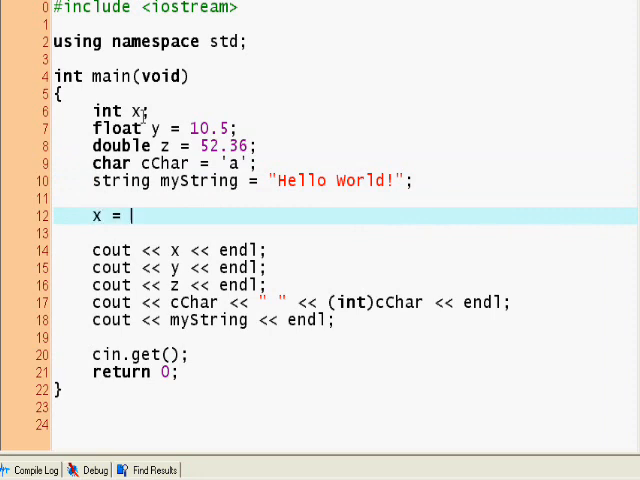
{"action": "type", "text": "5;"}
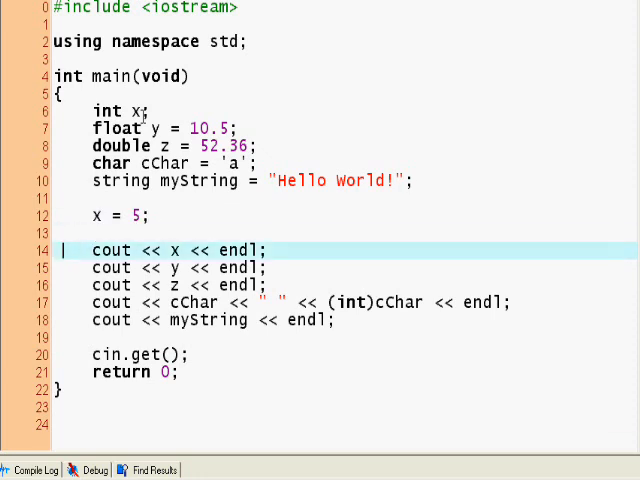
Step: Change the assignment from x = 5; to x = 150;
{"action": "left_click", "coordinate": [100, 216]}
{"action": "type", "text": "150"}
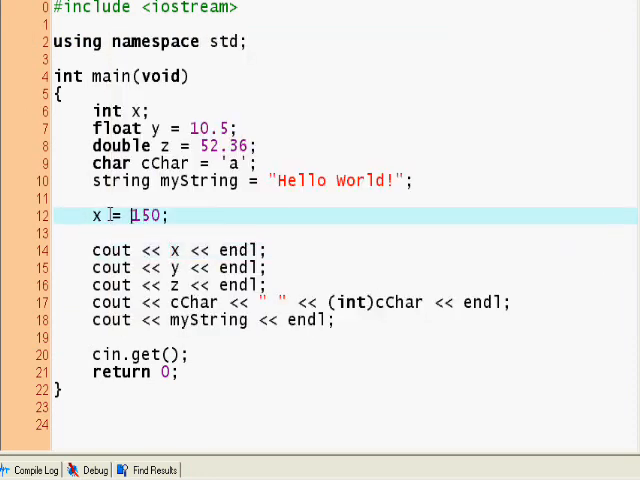
Step: Delete x = 150;, try int x = 5; in the declaration, then revert to int x;
{"action": "left_click", "coordinate": [120, 110]}
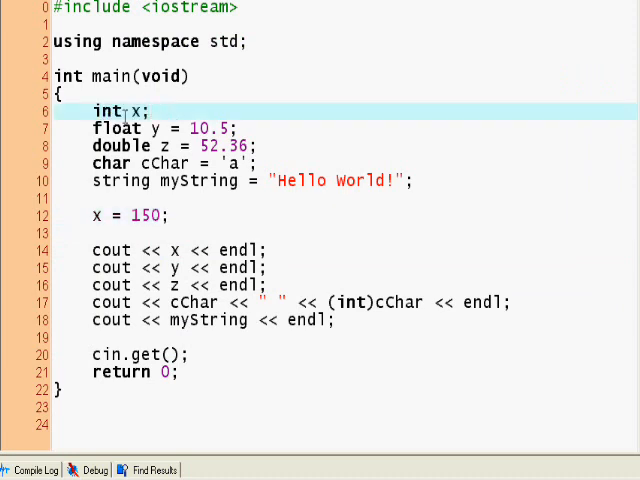
{"action": "left_click", "coordinate": [90, 216]}
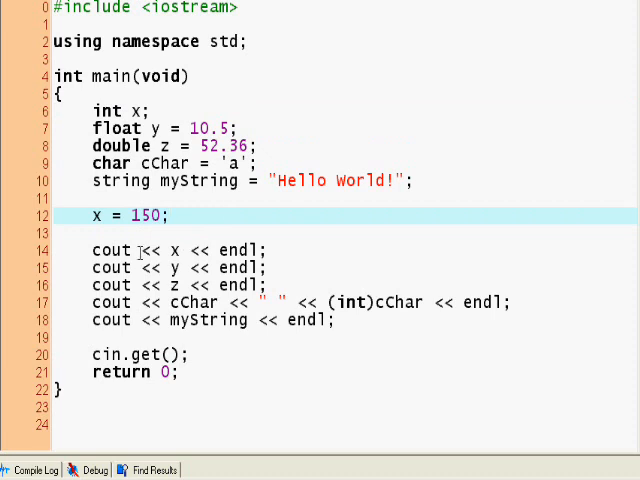
{"action": "left_click", "coordinate": [206, 92]}
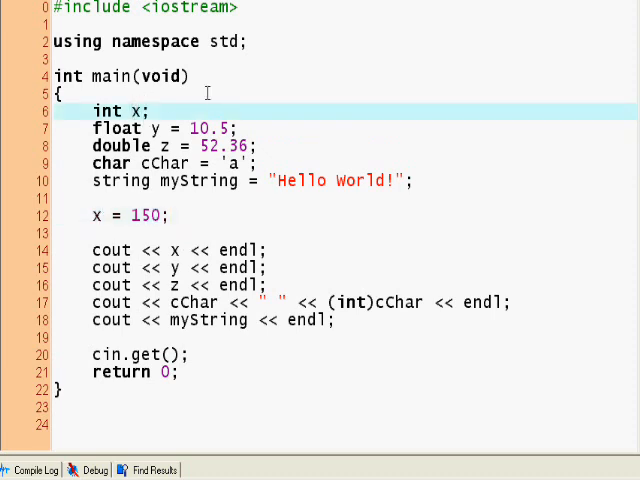
{"action": "type", "text": "= 0"}
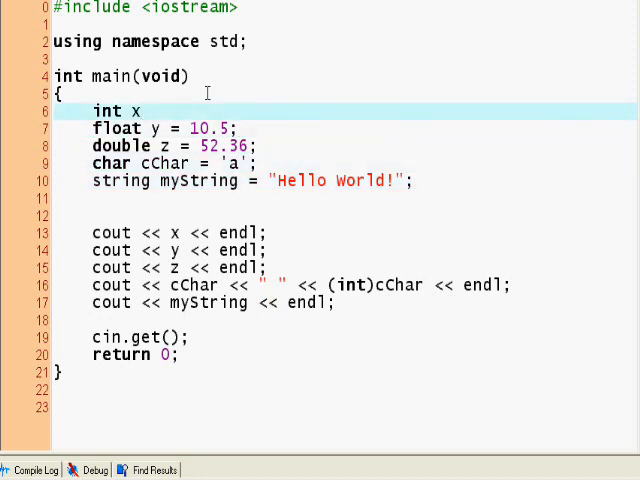
{"action": "type", "text": "= 5;"}
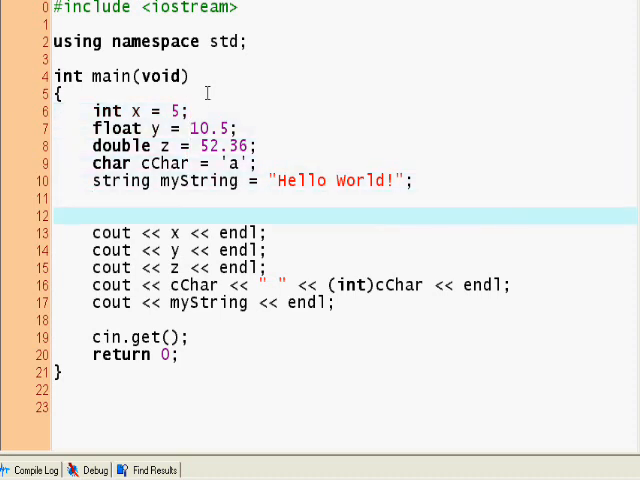
{"action": "left_click", "coordinate": [64, 90]}
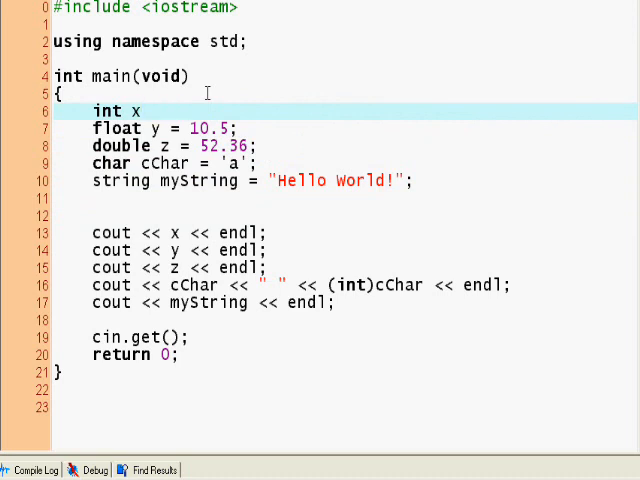
{"action": "type", "text": ";"}
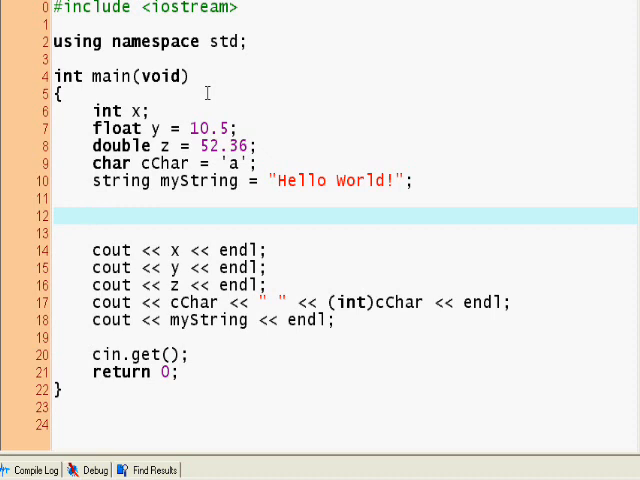
Step: Add the line cout << "Please enter a whole number: "; on line 12
{"action": "type", "text": "cout <<"}
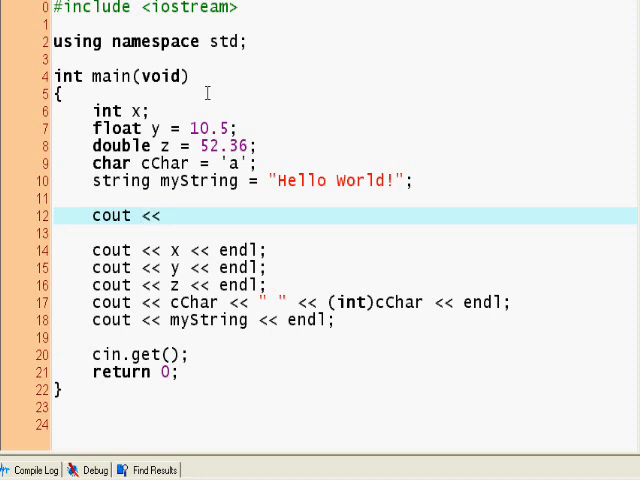
{"action": "type", "text": "\""}
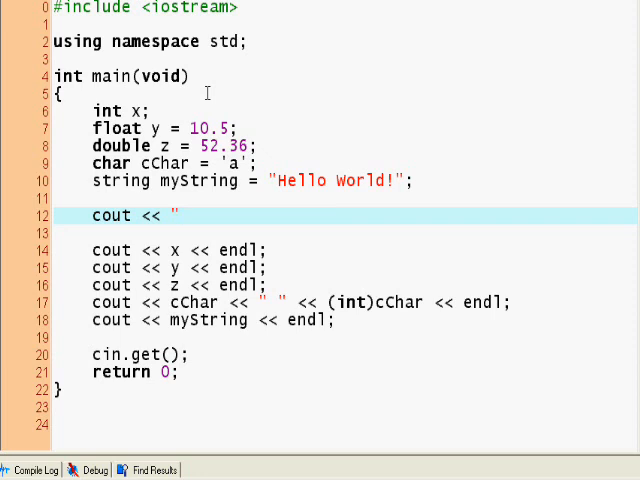
{"action": "type", "text": "Please enter a whole n"}
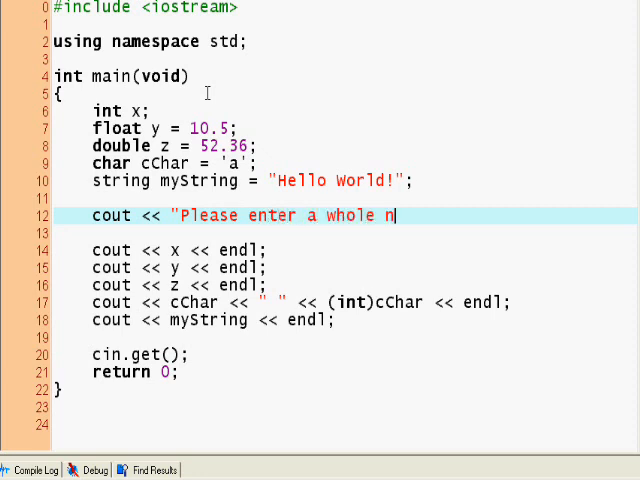
{"action": "type", "text": "umber: \";"}
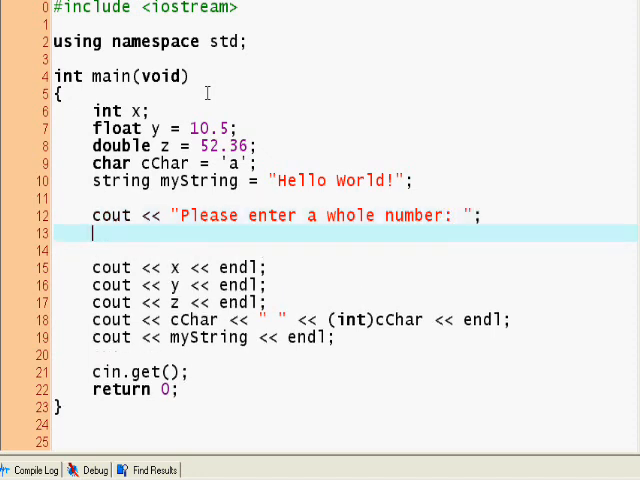
Step: Begin the input statement with cin on the next line
{"action": "type", "text": "cin"}
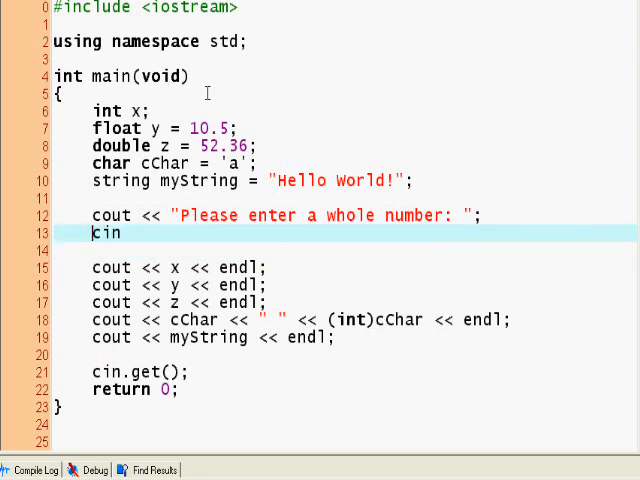
{"action": "double_click", "coordinate": [110, 216]}
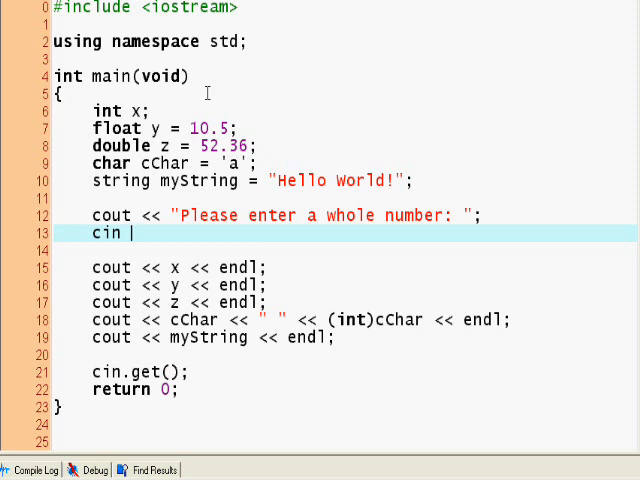
Step: Extend the input line to cin >>, briefly adding a using std::cin line near the top
{"action": "type", "text": ">>"}
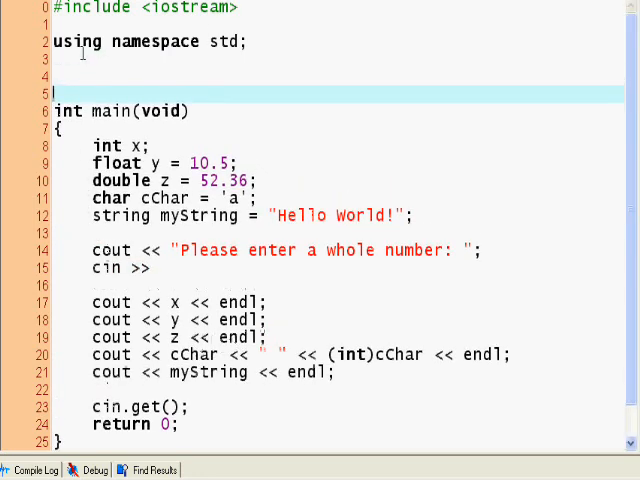
{"action": "type", "text": "using"}
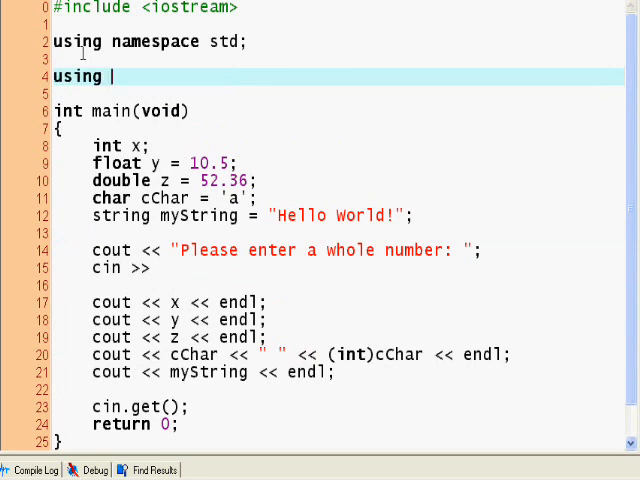
{"action": "type", "text": "std::cin"}
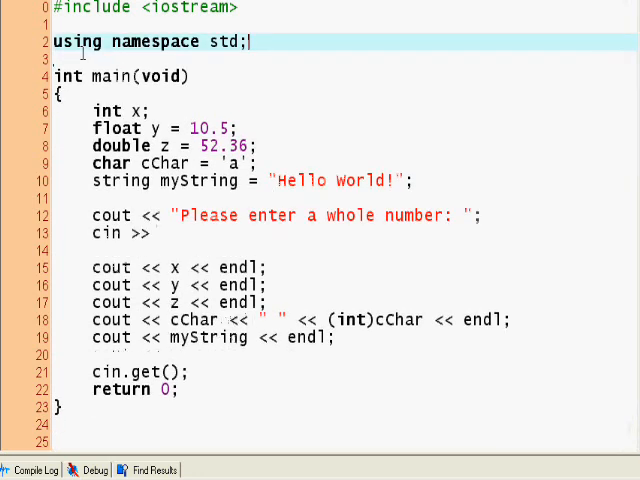
{"action": "left_click", "coordinate": [240, 216]}
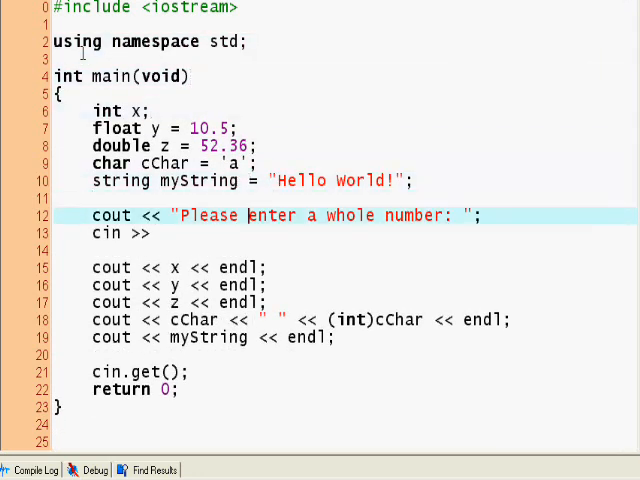
Step: Complete the input statement as cin >> x; and open blank lines below it
{"action": "type", "text": "std::"}
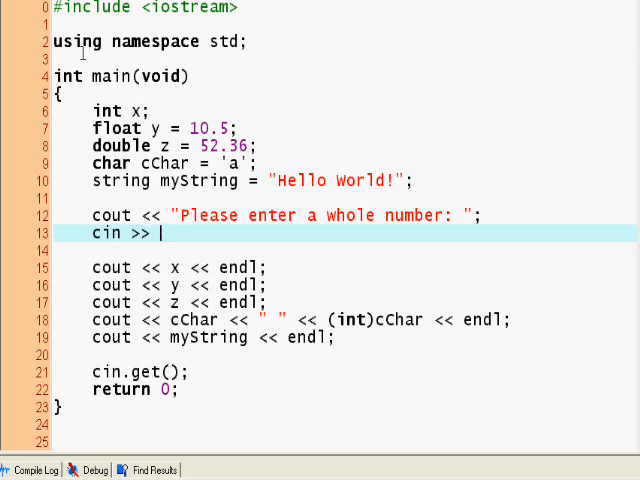
{"action": "type", "text": "x;"}
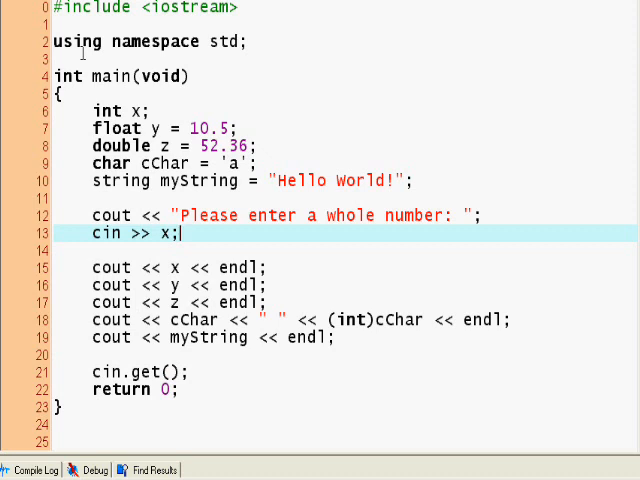
{"action": "left_click", "coordinate": [184, 216]}
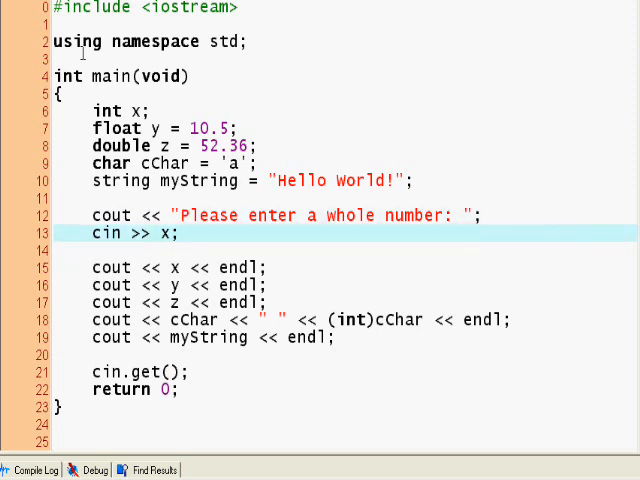
{"action": "left_click", "coordinate": [180, 232]}
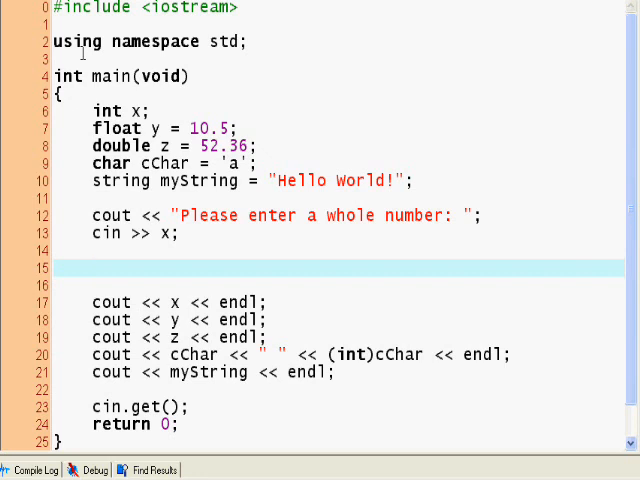
{"action": "left_click", "coordinate": [92, 268]}
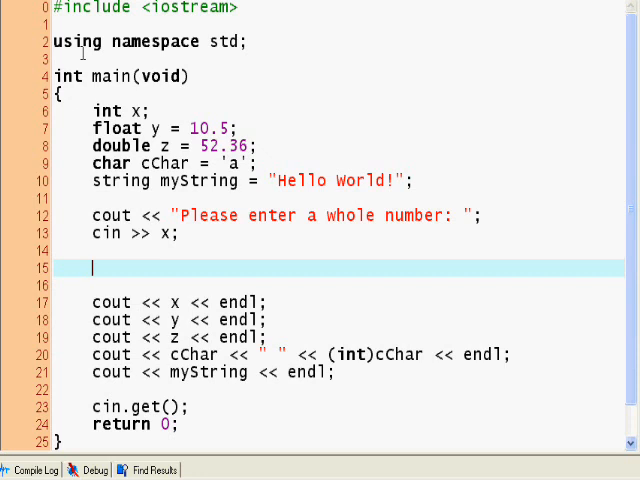